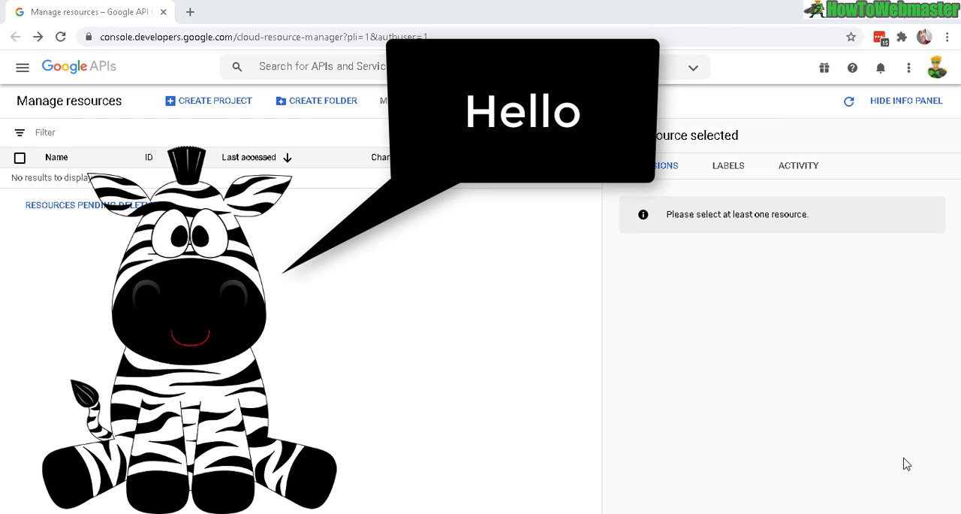
mouse_move(724, 506)
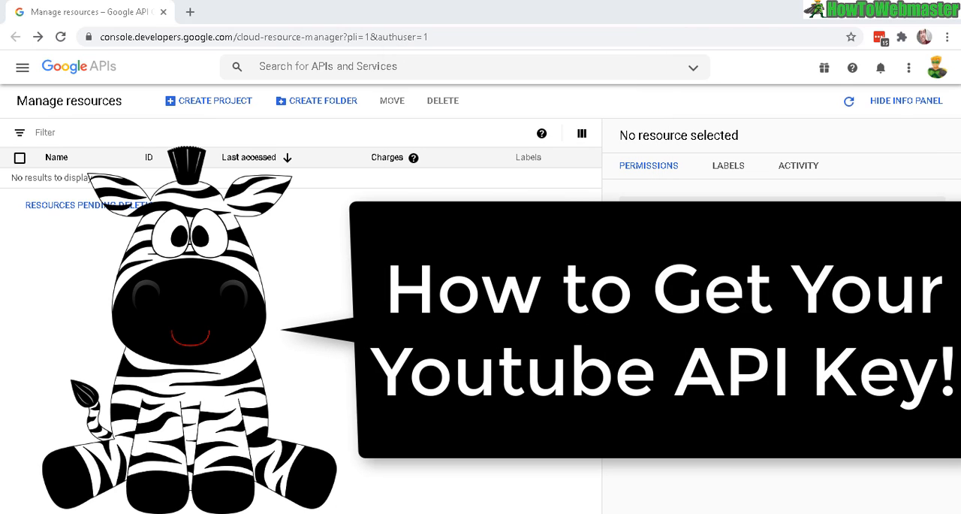
mouse_move(333, 228)
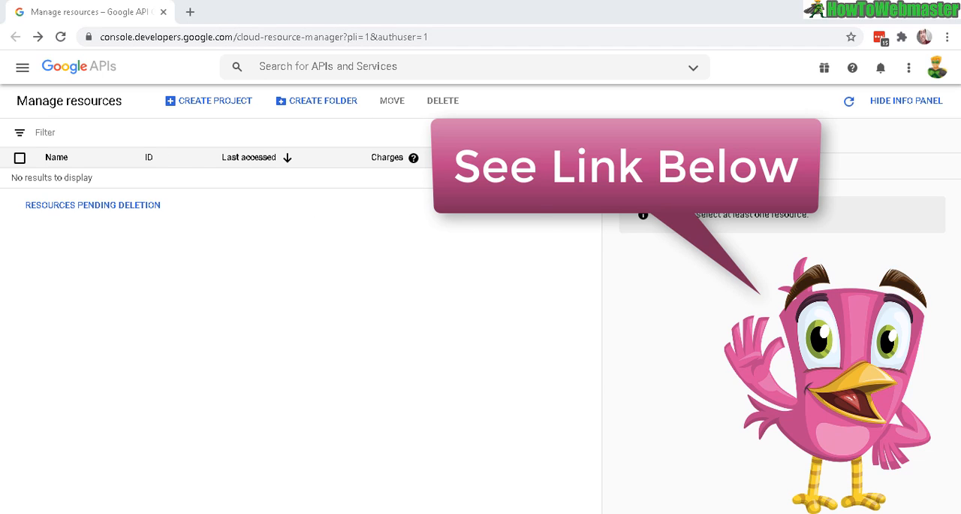
mouse_move(469, 327)
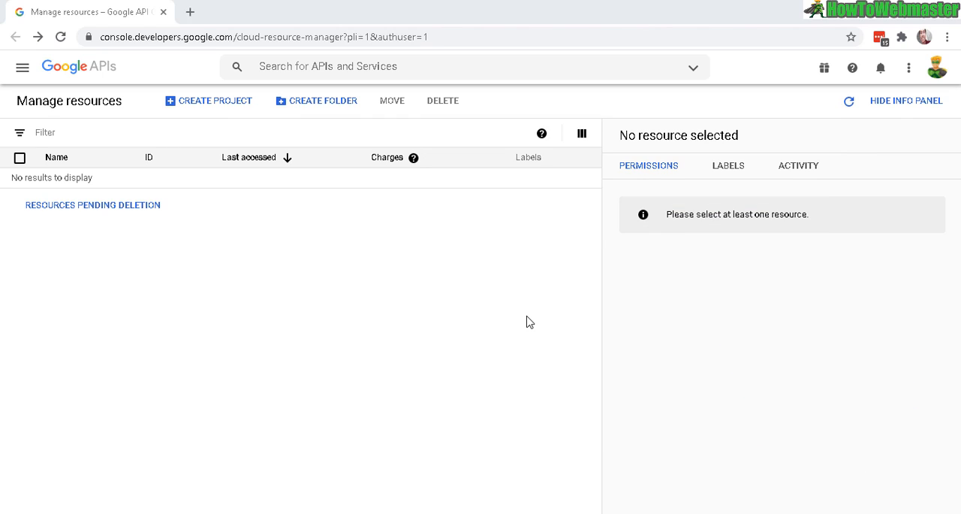
mouse_move(748, 111)
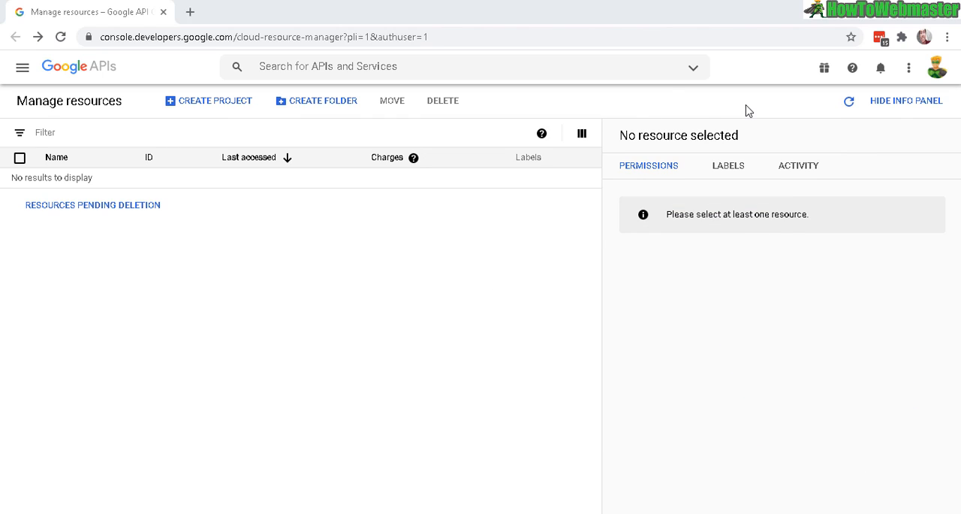
mouse_move(639, 121)
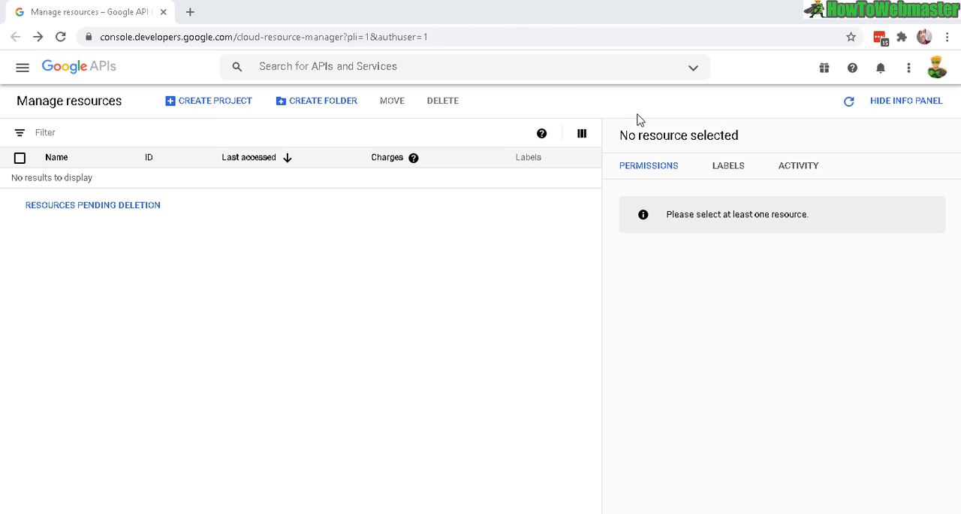
mouse_move(664, 243)
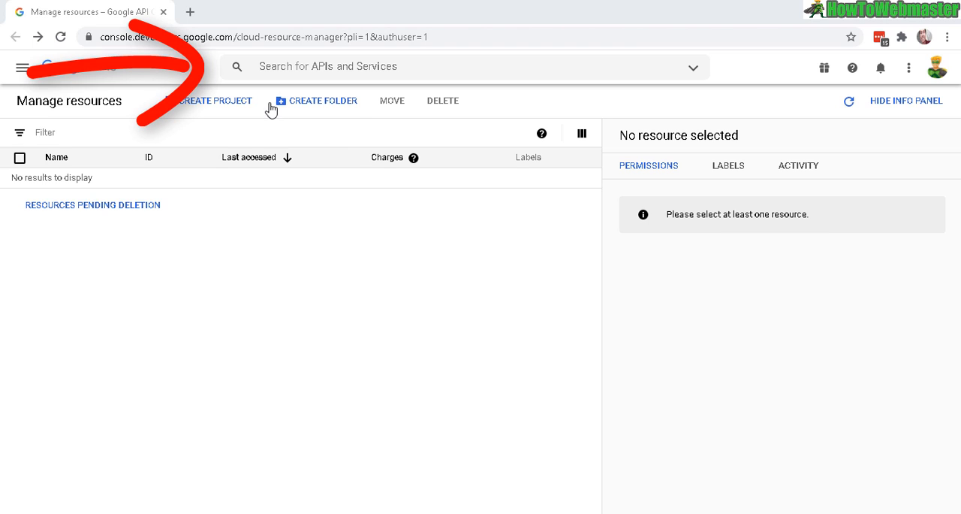
Search 'youtube api', open YouTube Data API v3 and start enabling it.
type("youtube api")
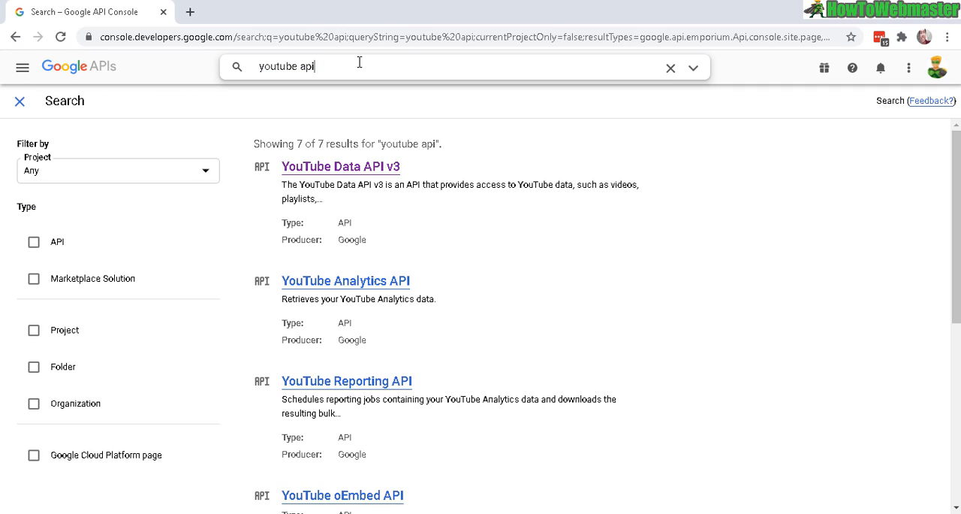
mouse_move(306, 171)
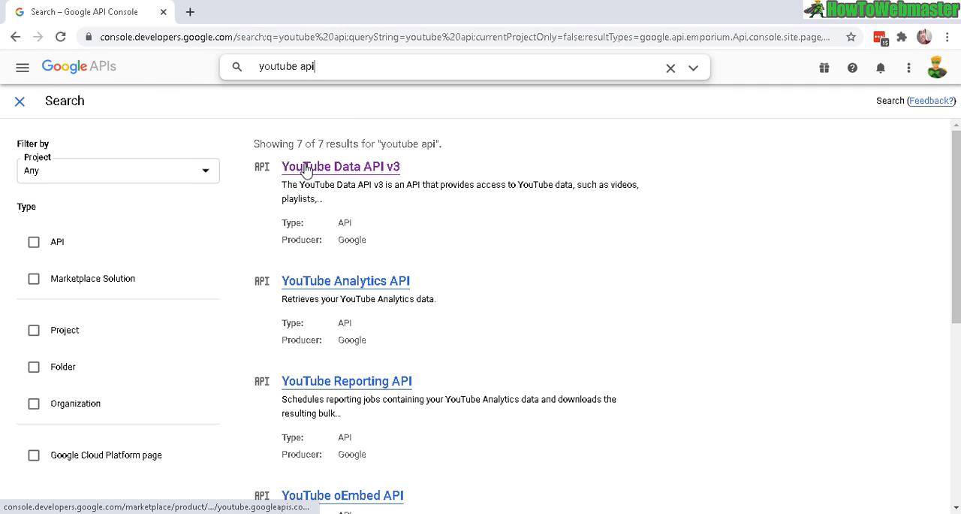
mouse_move(390, 167)
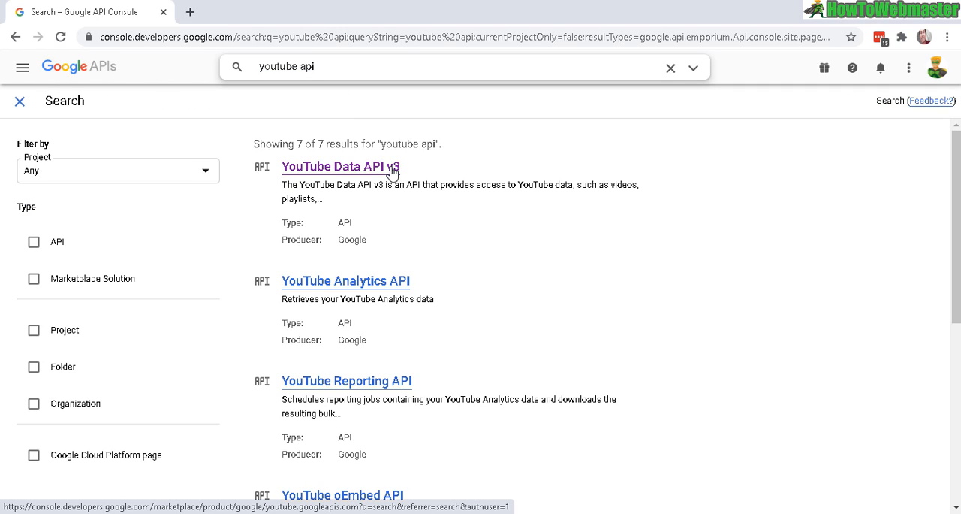
mouse_move(378, 171)
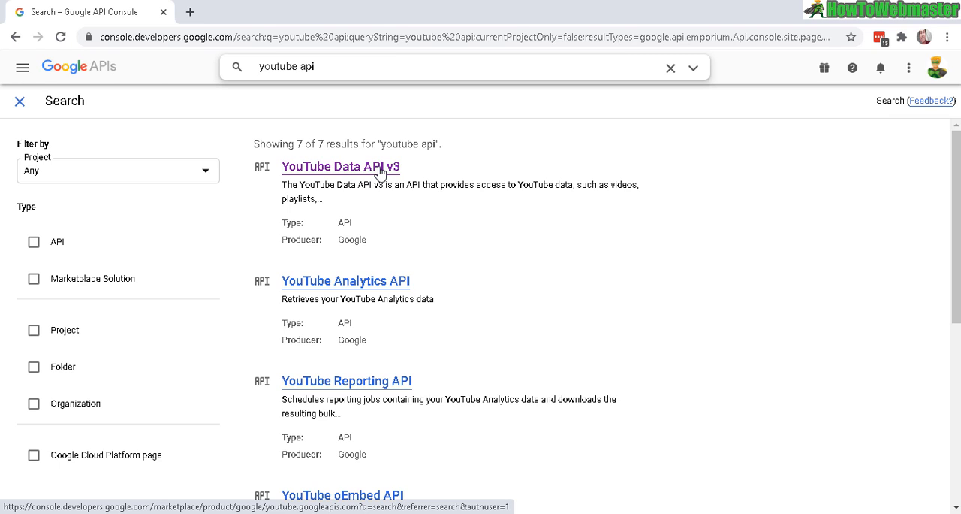
left_click(339, 167)
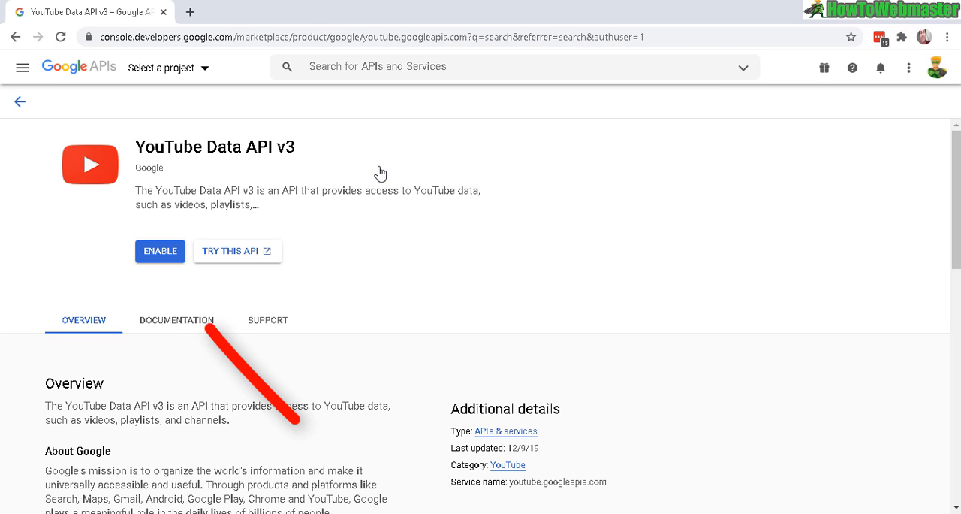
left_click(160, 251)
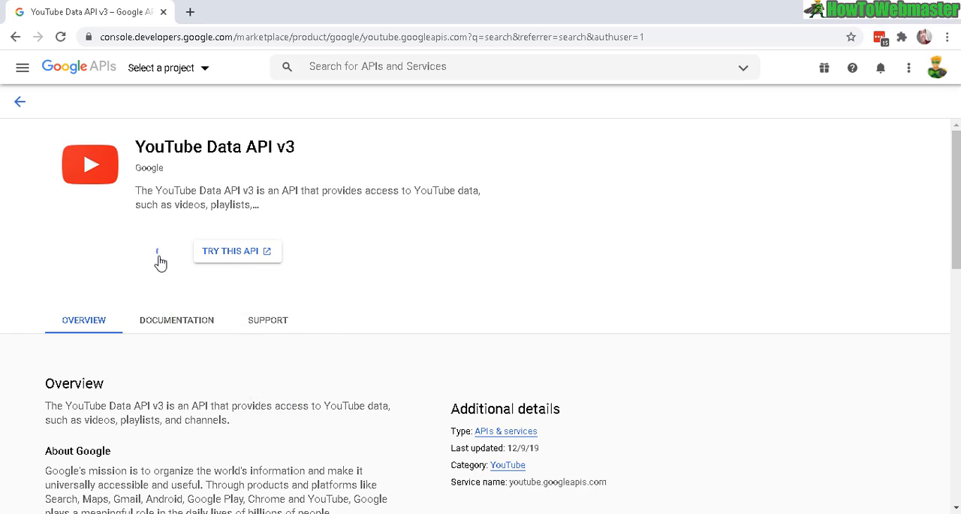
Enable YouTube Data API v3 for My First Project and reach its overview.
left_click(157, 251)
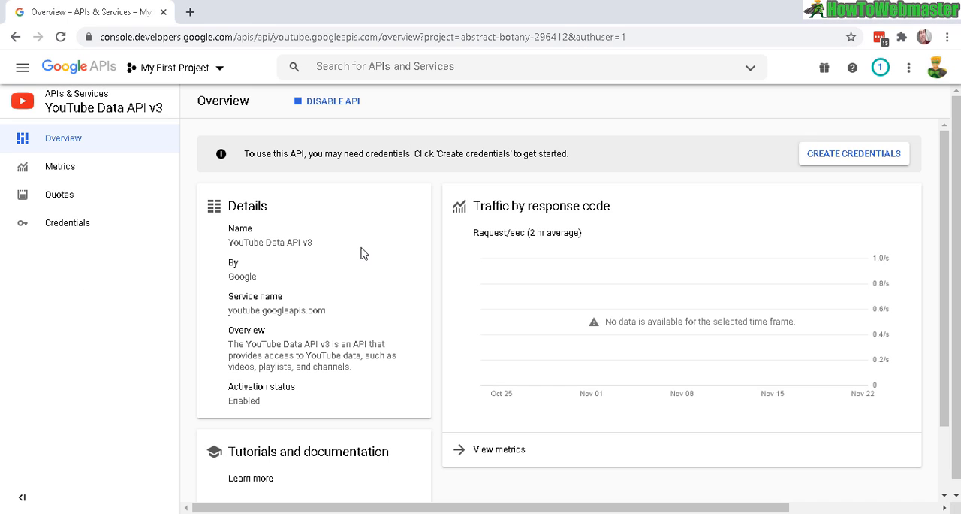
mouse_move(517, 198)
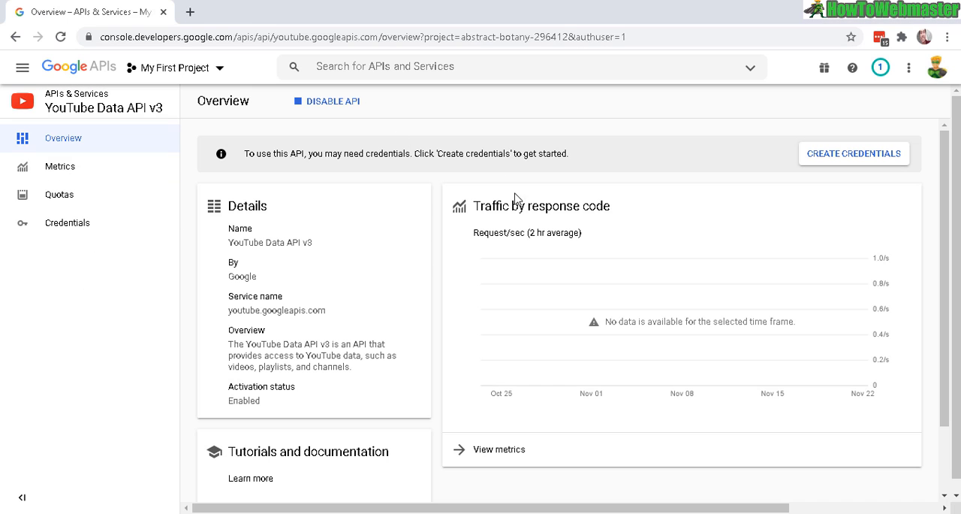
mouse_move(213, 140)
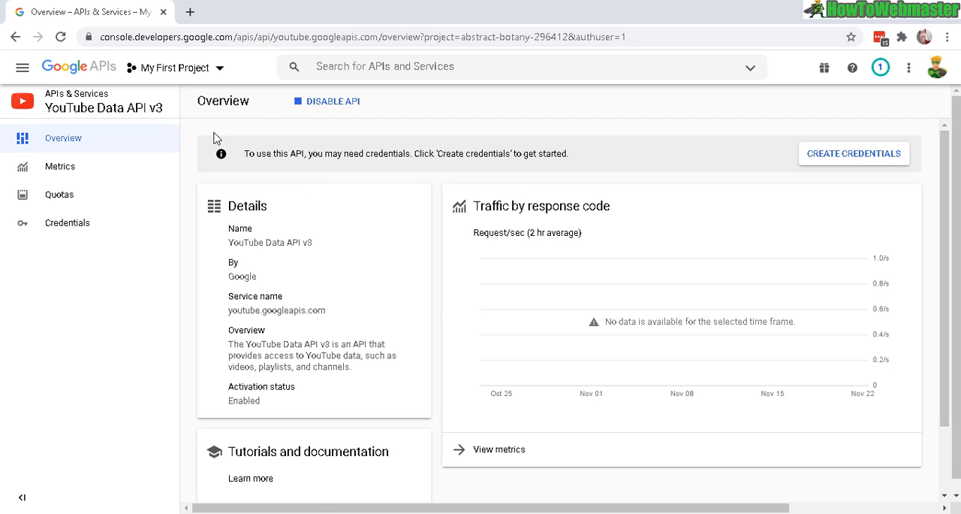
mouse_move(192, 99)
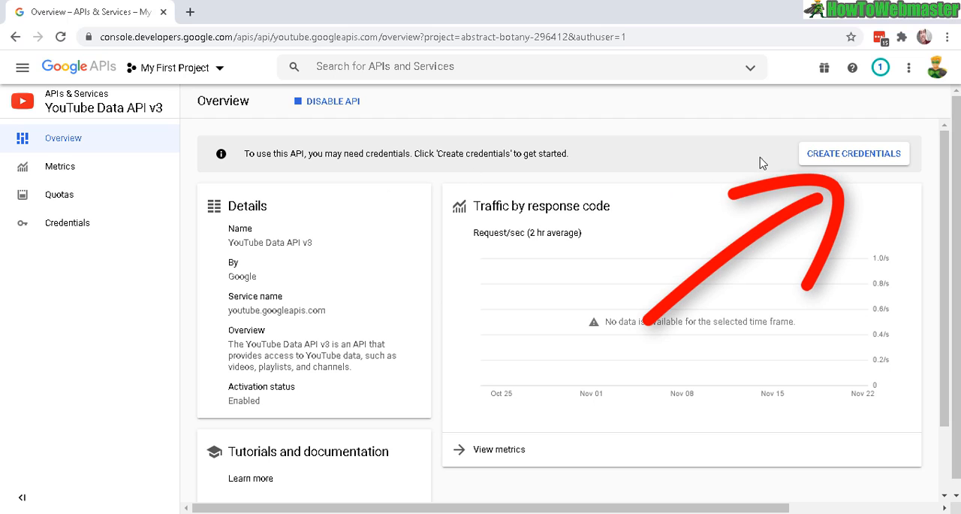
mouse_move(877, 158)
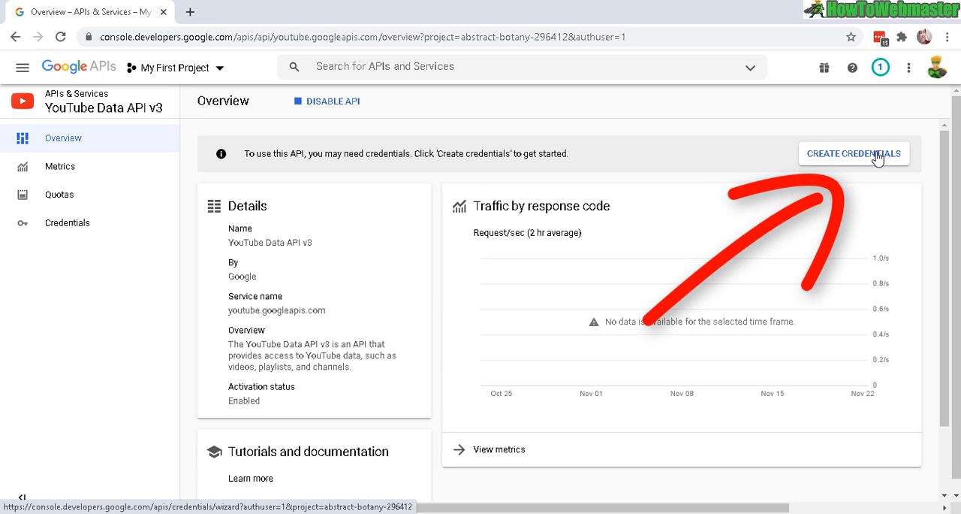
Start the Create Credentials wizard with YouTube Data API v3 as the API.
left_click(853, 153)
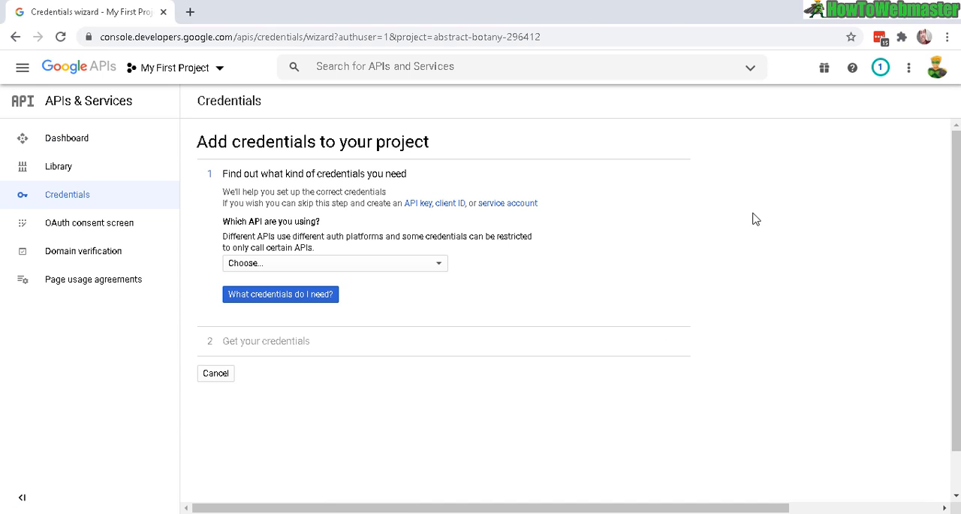
mouse_move(410, 267)
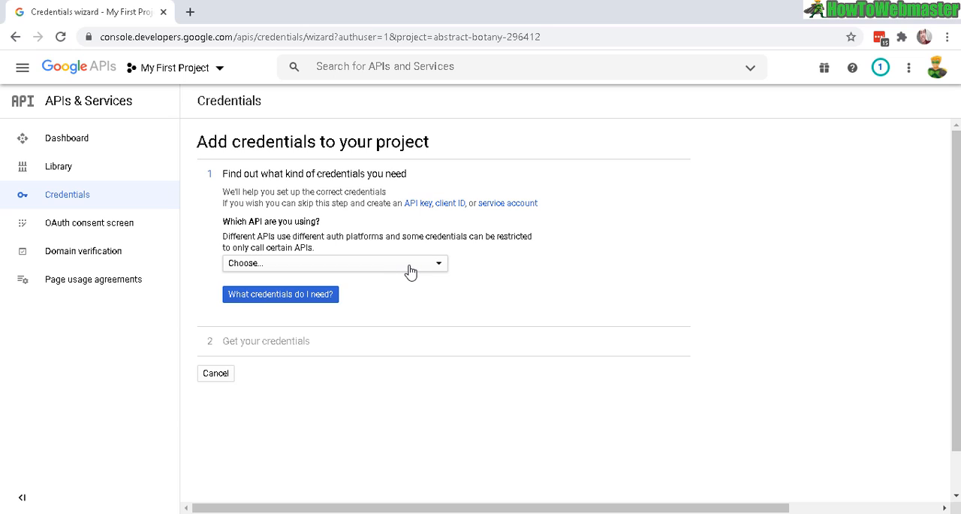
left_click(333, 263)
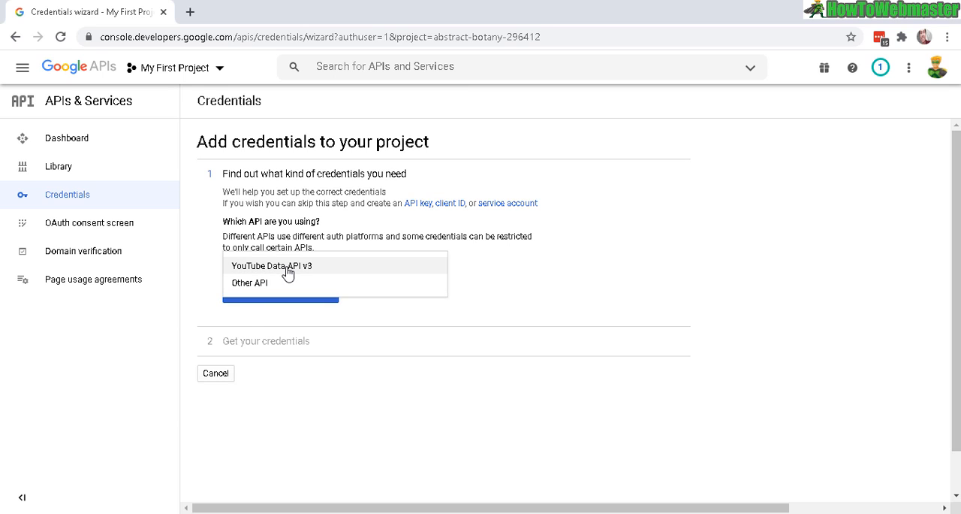
left_click(272, 264)
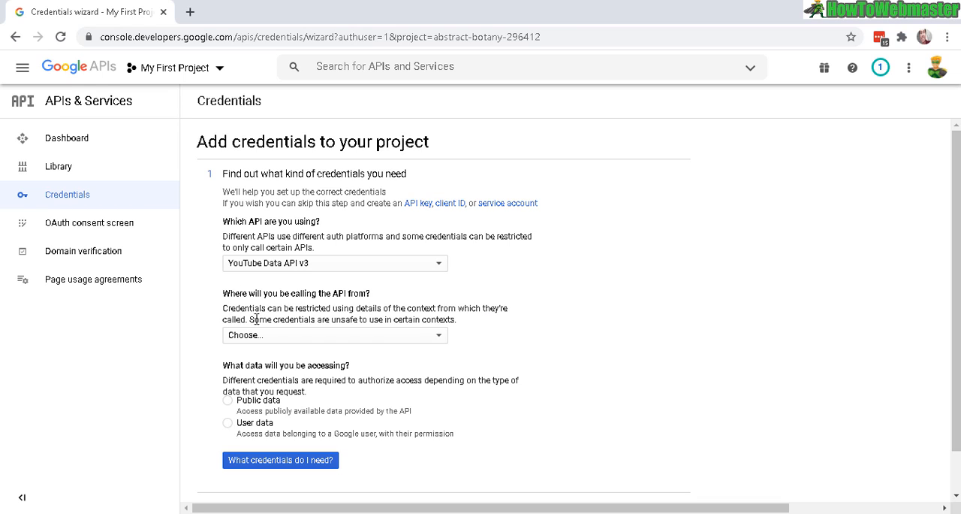
mouse_move(439, 335)
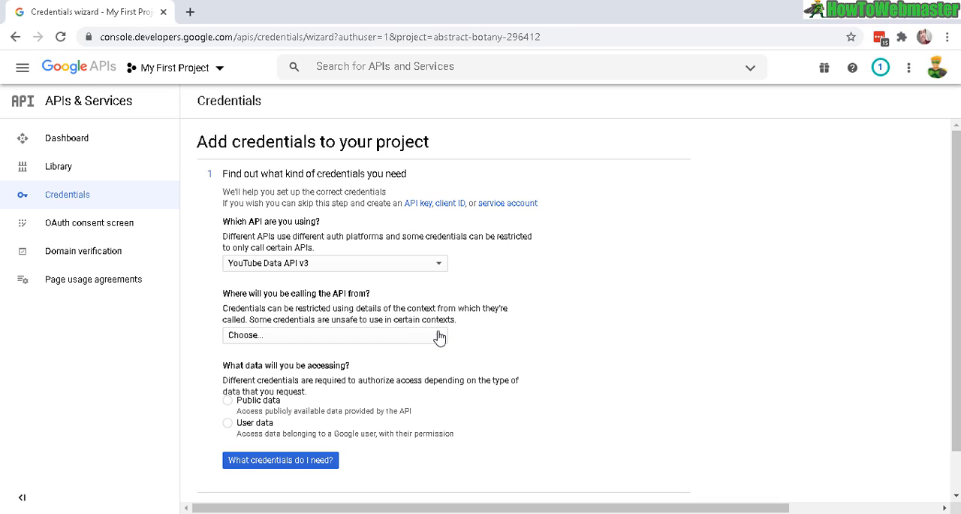
Choose Web server (e.g. node.js, Tomcat) as caller and Public data access.
left_click(333, 335)
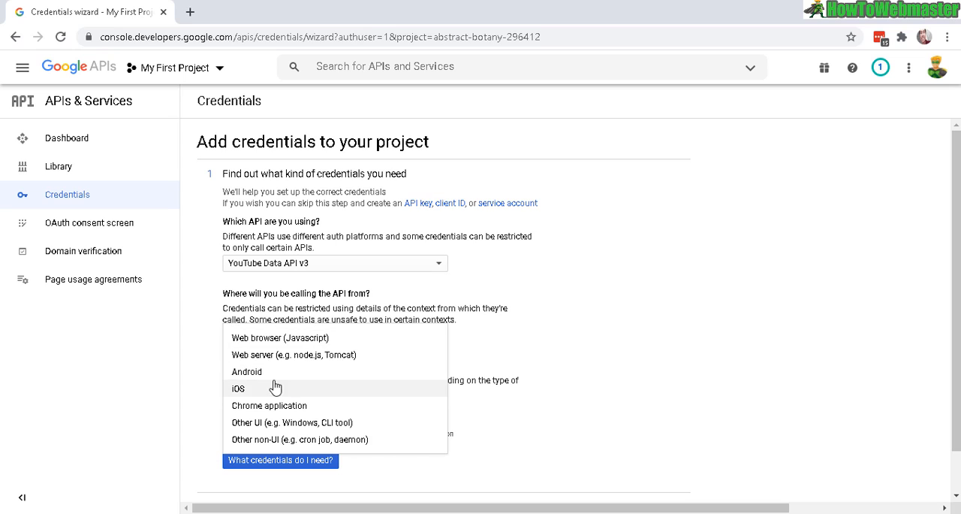
mouse_move(274, 393)
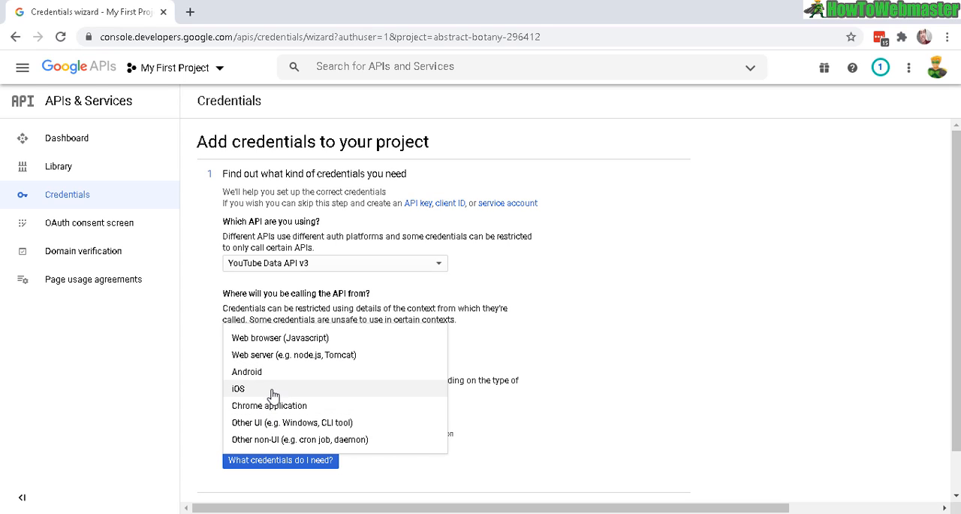
mouse_move(351, 393)
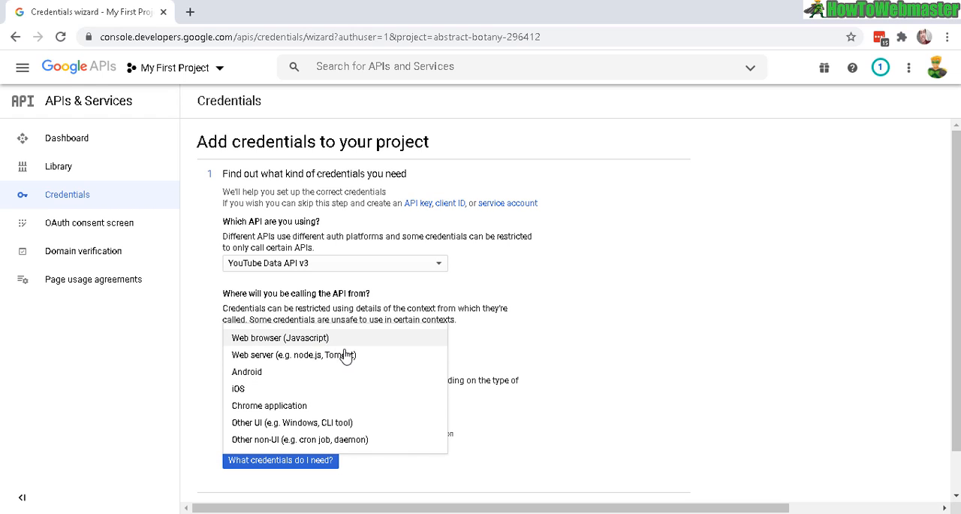
mouse_move(343, 337)
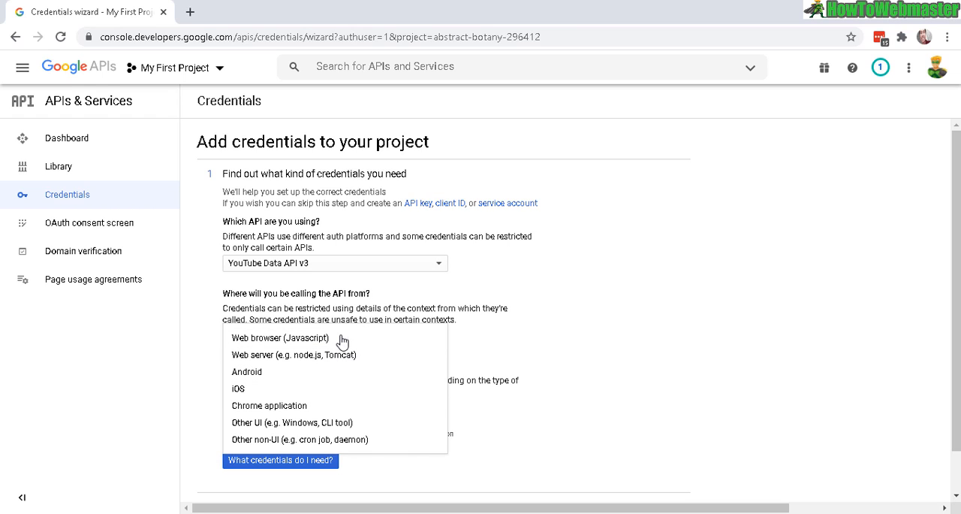
left_click(294, 355)
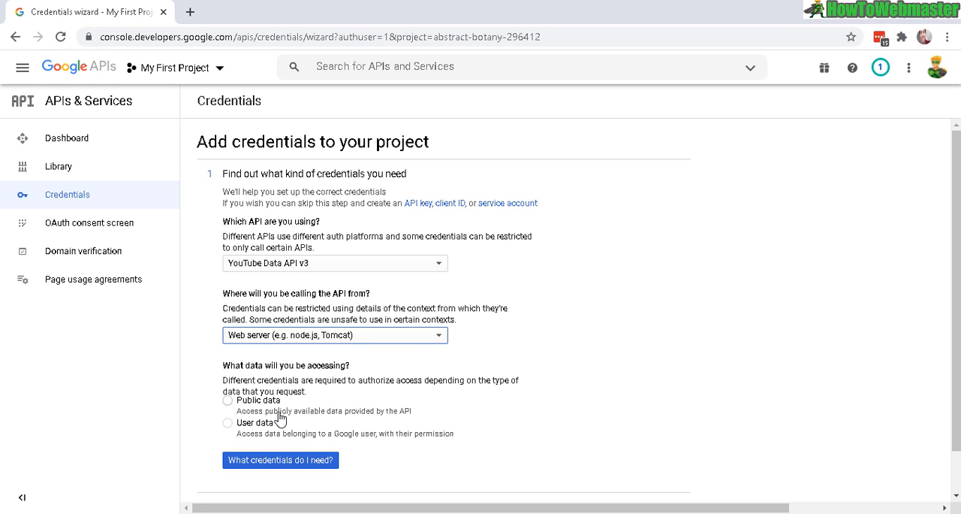
left_click(229, 399)
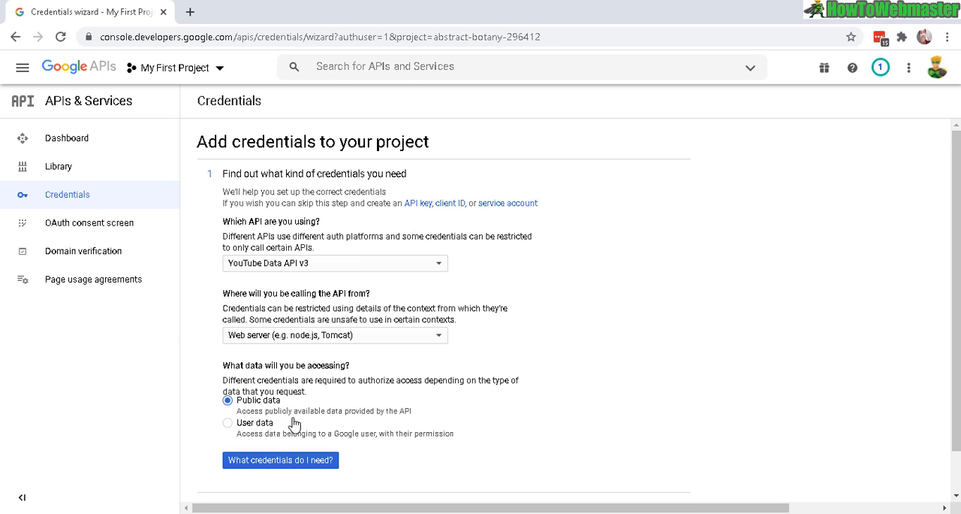
Generate the credentials so the new API key is displayed.
left_click(280, 460)
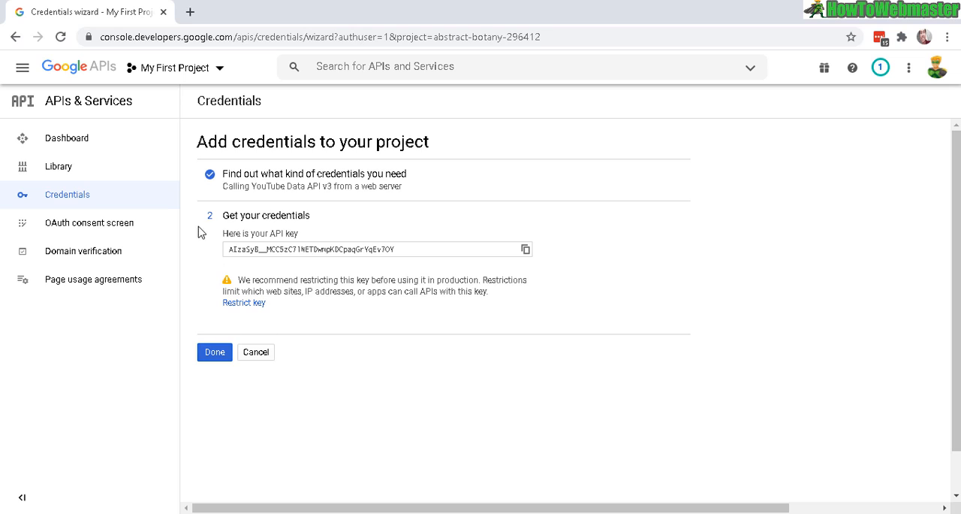
mouse_move(355, 237)
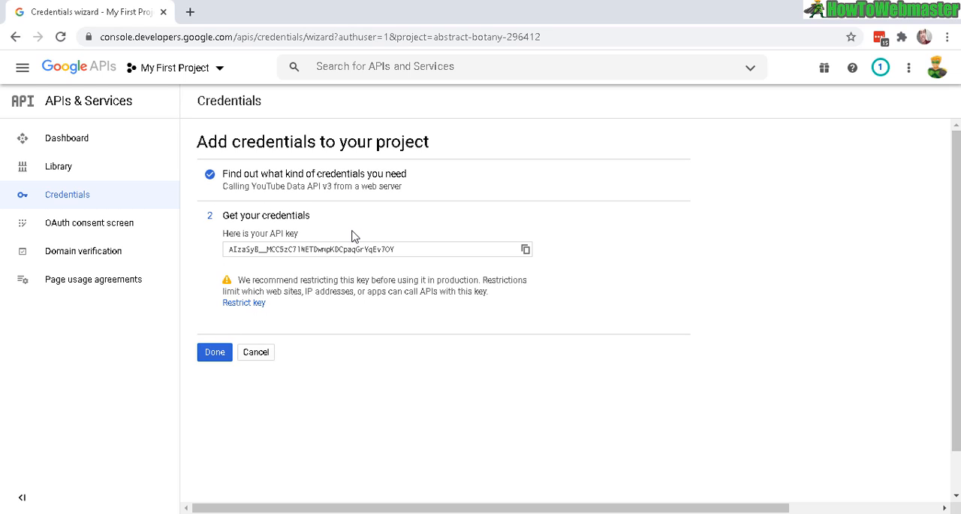
mouse_move(328, 249)
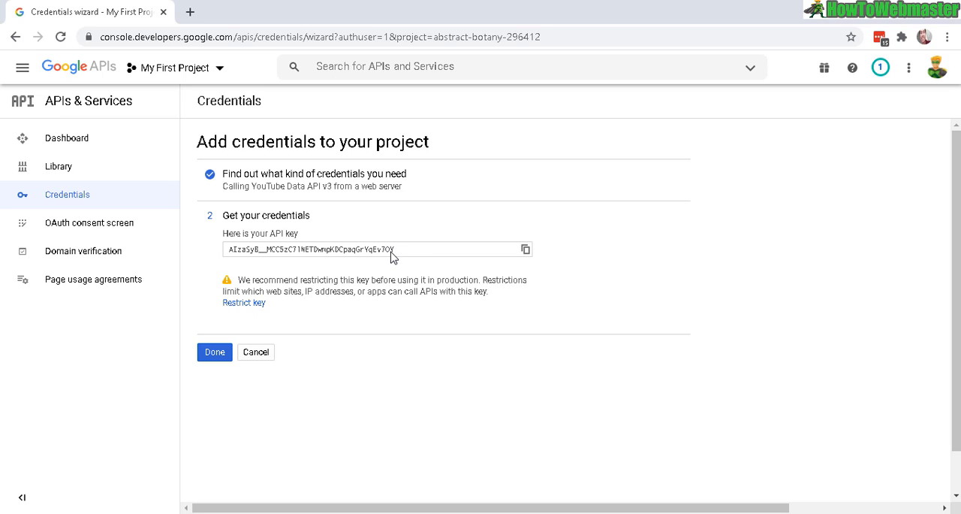
mouse_move(460, 258)
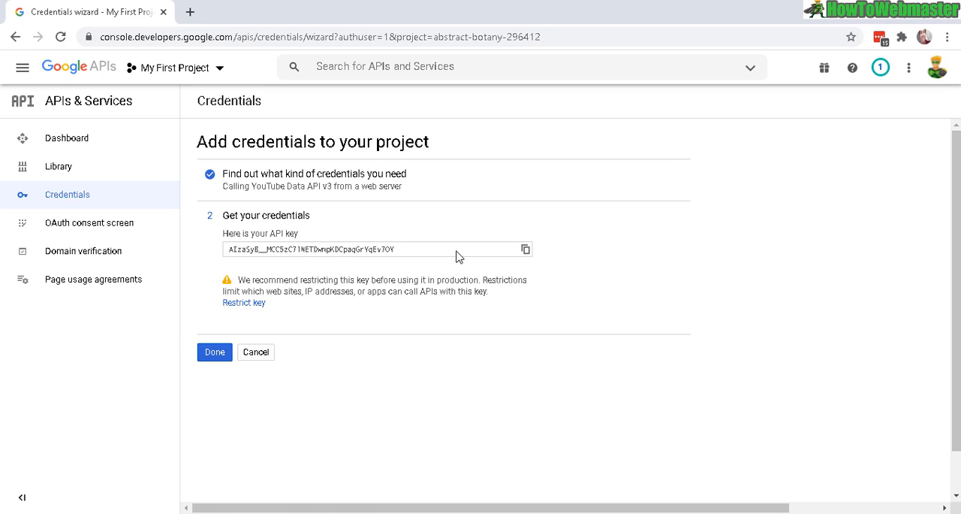